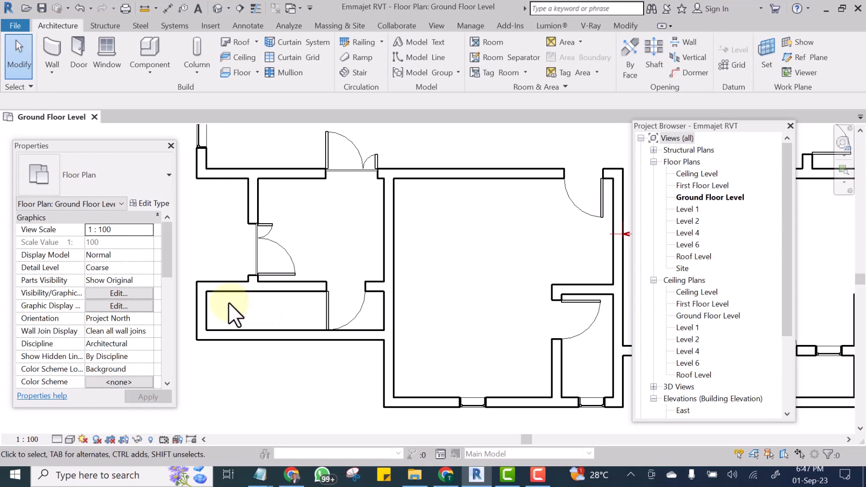
{"action": "mouse_move", "coordinate": [237, 321]}
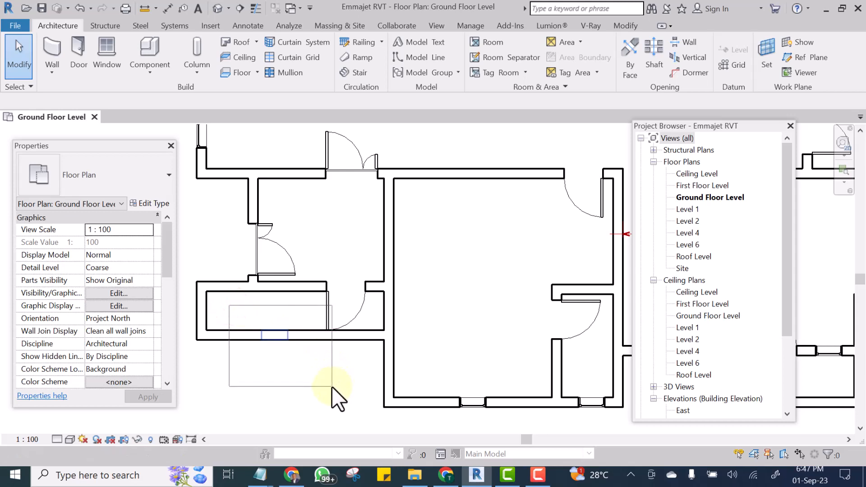
Inspect the small high window on the ground floor plan, then clear the selection.
{"action": "left_click", "coordinate": [274, 334]}
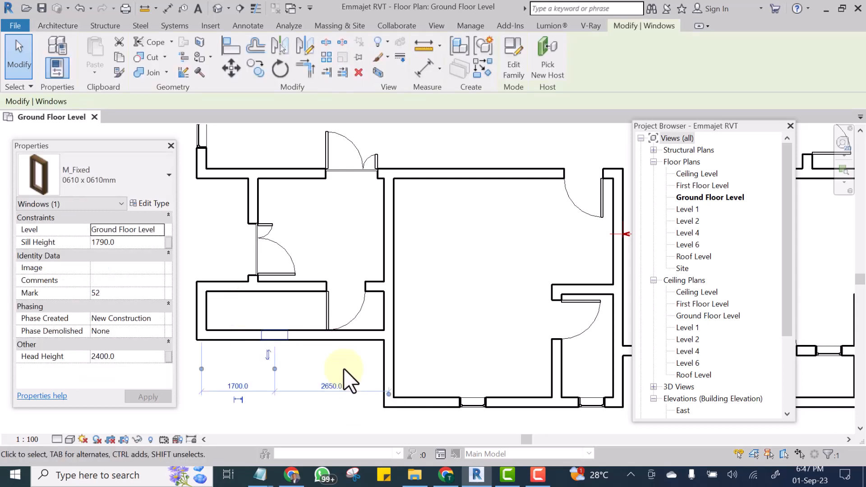
{"action": "left_click", "coordinate": [347, 380]}
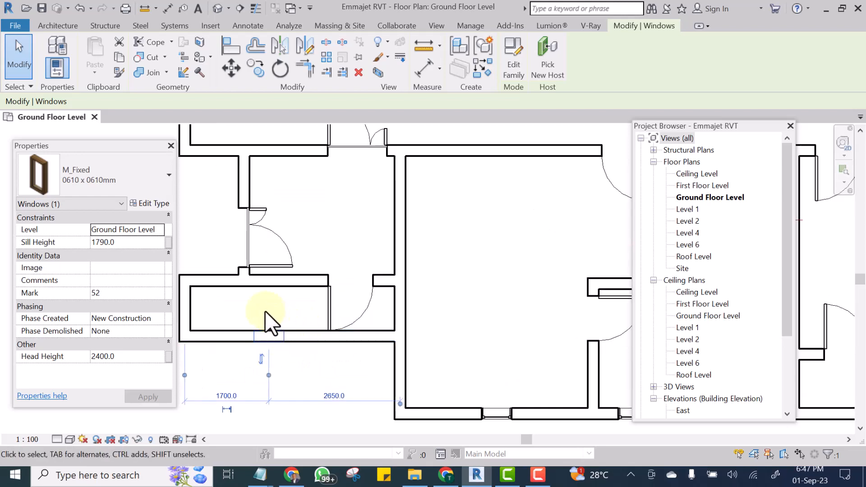
{"action": "left_click", "coordinate": [271, 345]}
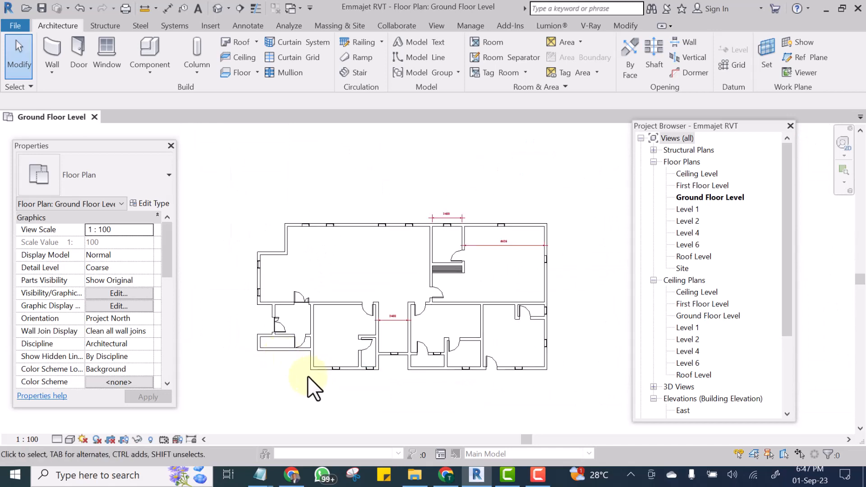
{"action": "left_click", "coordinate": [391, 289]}
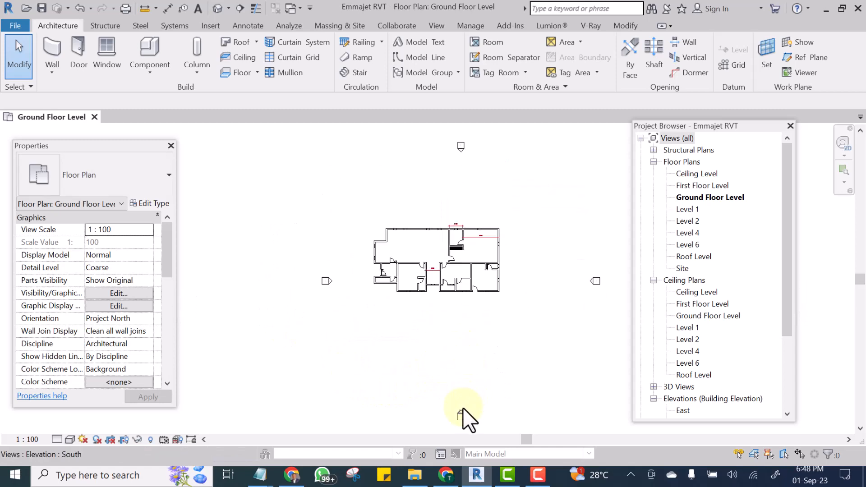
Switch to the South elevation and begin an aligned dimension from the Ground Floor Level line.
{"action": "double_click", "coordinate": [463, 411]}
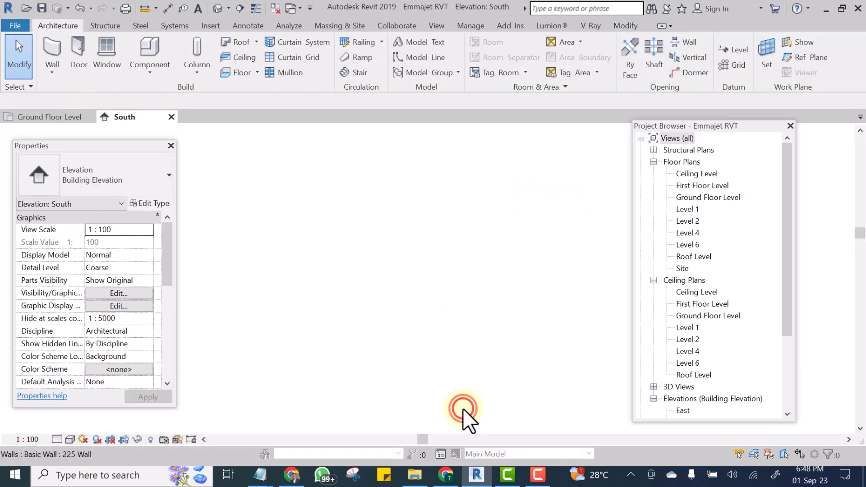
{"action": "left_click", "coordinate": [375, 337]}
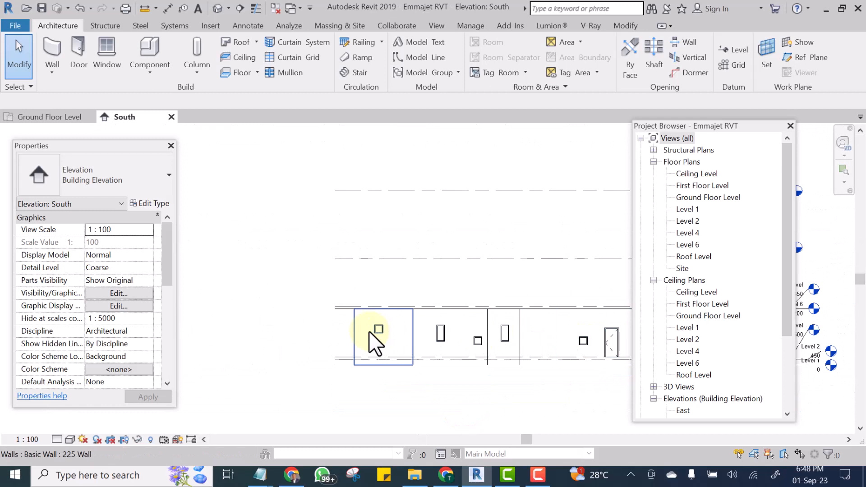
{"action": "left_click", "coordinate": [385, 336]}
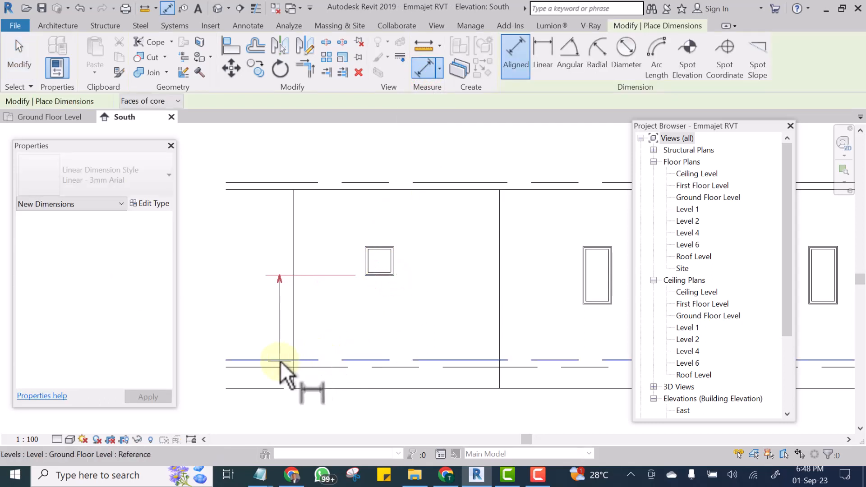
Finish the 1790 sill-height dimension and add a horizontal reference plane below the window.
{"action": "left_click", "coordinate": [279, 362]}
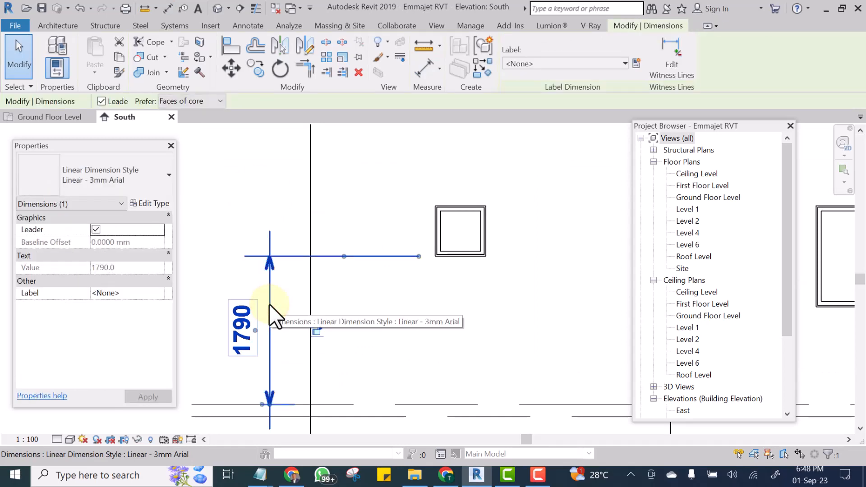
{"action": "left_click", "coordinate": [269, 317]}
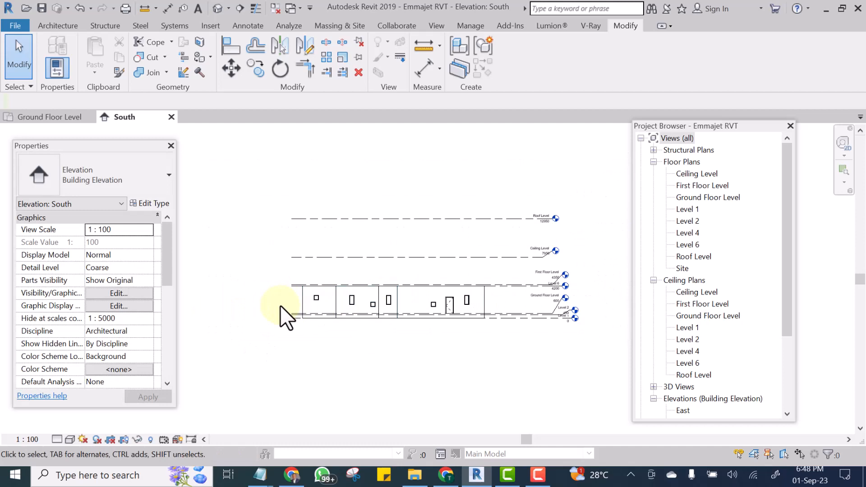
{"action": "mouse_move", "coordinate": [292, 314]}
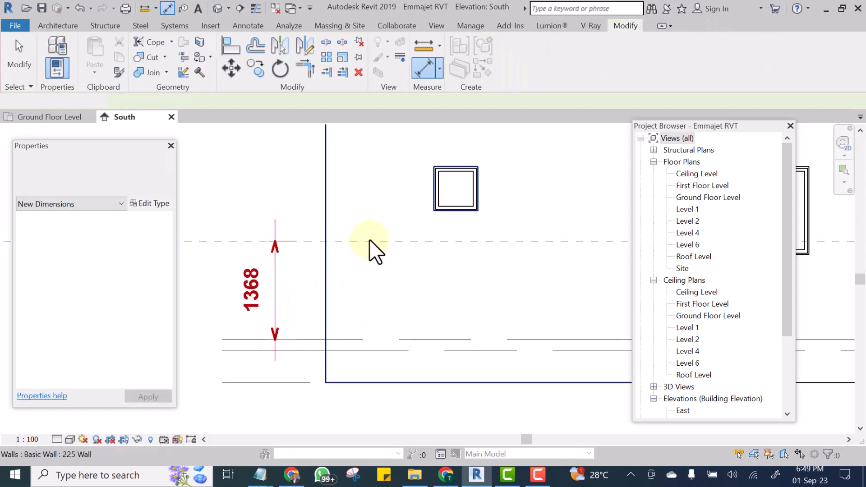
Set the reference plane 1200 above the ground floor level and make the 1200 dimension permanent.
{"action": "left_click", "coordinate": [242, 254]}
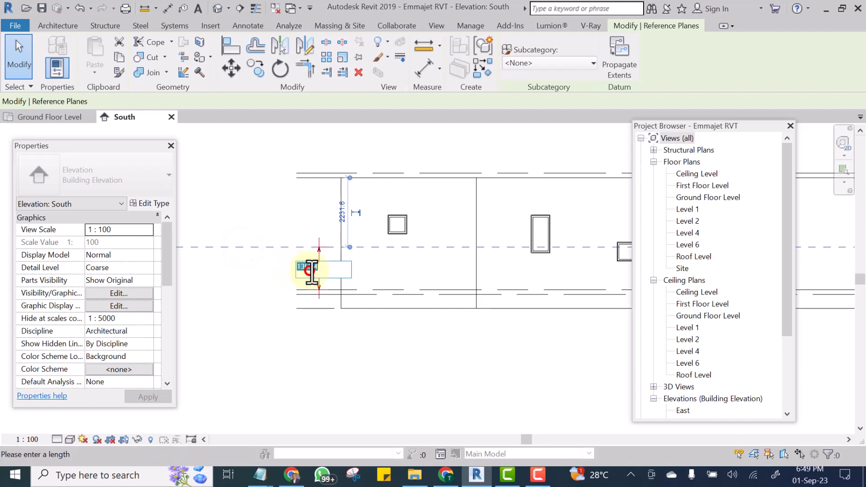
{"action": "left_click", "coordinate": [308, 269]}
{"action": "type", "text": "1200"}
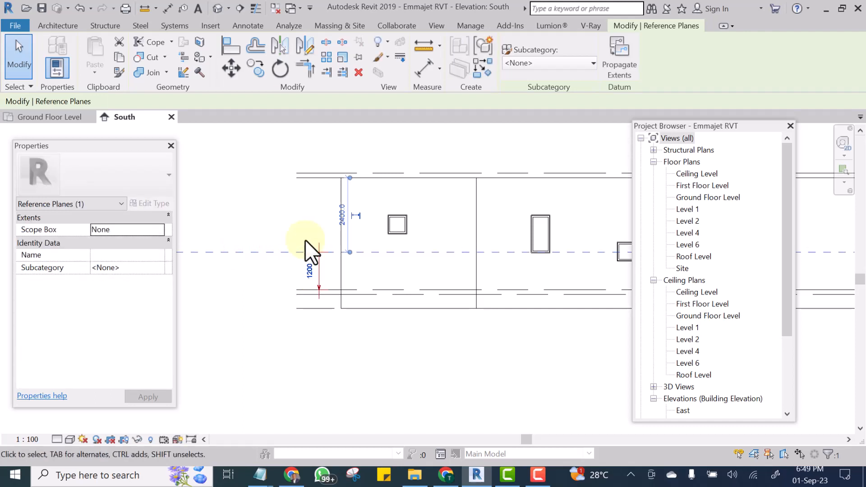
{"action": "left_click", "coordinate": [245, 276]}
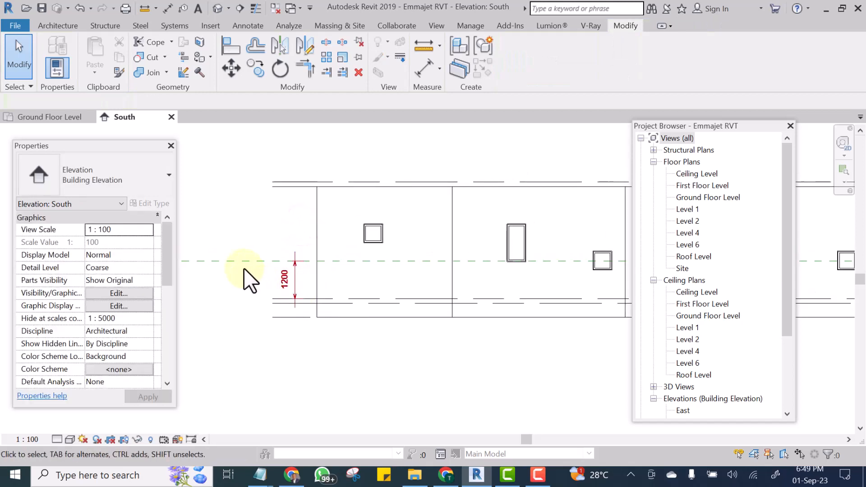
{"action": "left_click", "coordinate": [602, 260]}
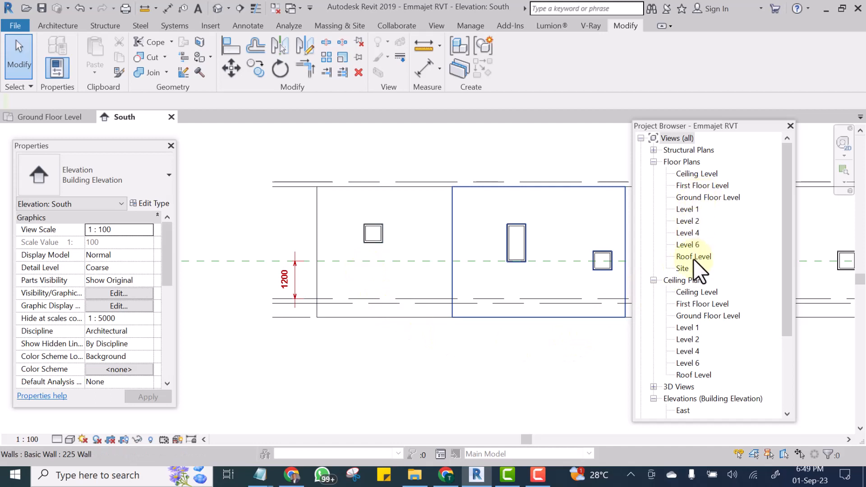
{"action": "left_click", "coordinate": [707, 198]}
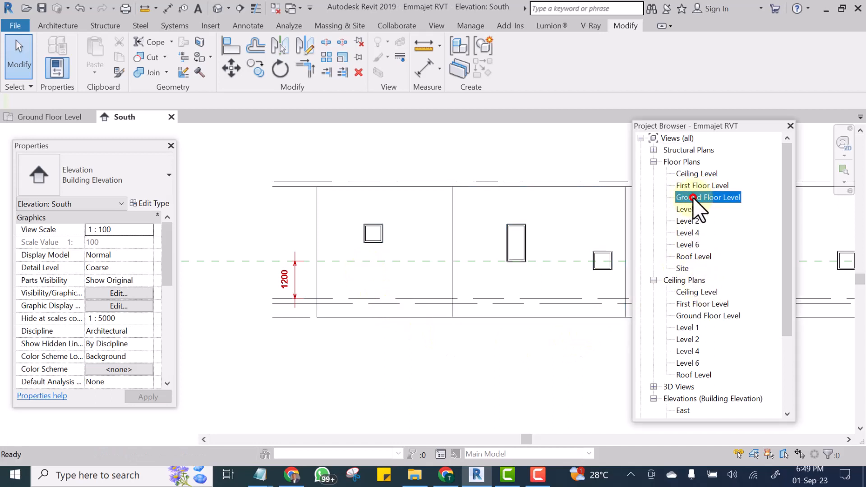
Reopen the Ground Floor Level plan and scroll its Properties to Extents > View Range.
{"action": "double_click", "coordinate": [708, 197]}
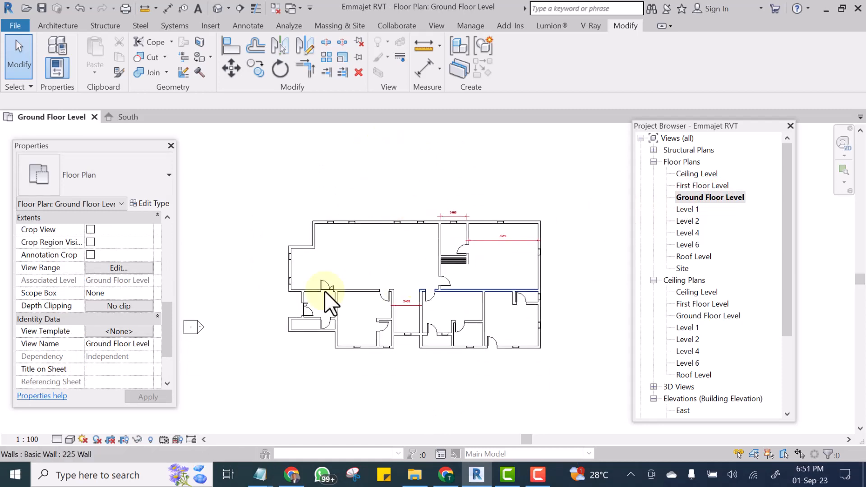
{"action": "left_click", "coordinate": [252, 323]}
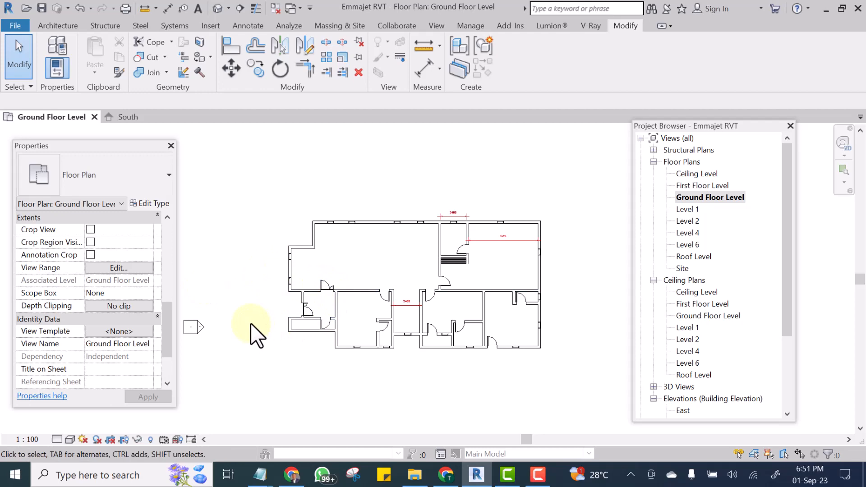
{"action": "mouse_move", "coordinate": [318, 384]}
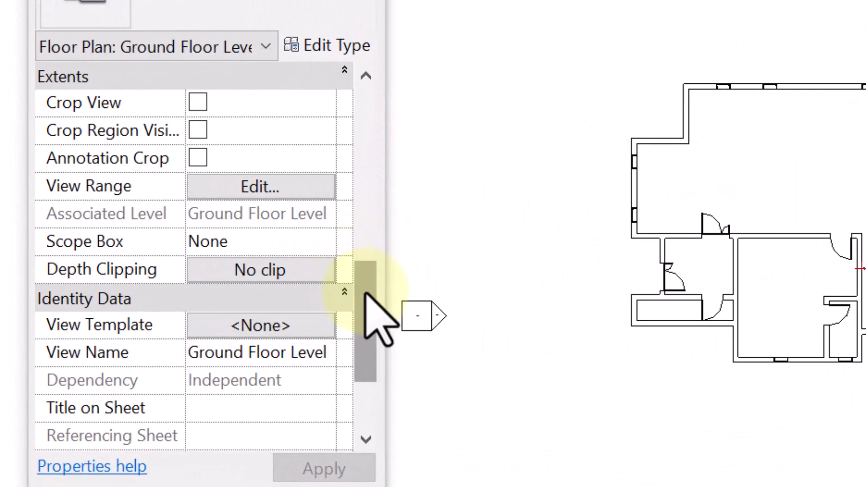
{"action": "scroll", "scroll_direction": "down", "scroll_amount": 3}
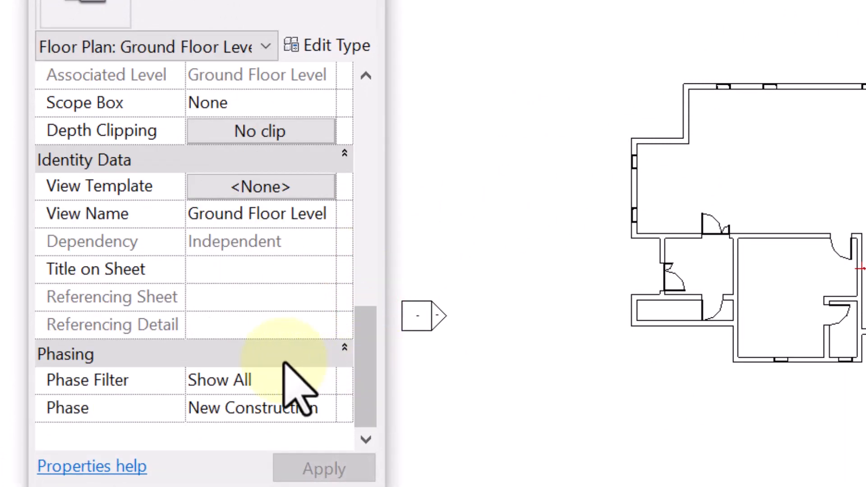
{"action": "scroll", "scroll_direction": "up", "scroll_amount": 3}
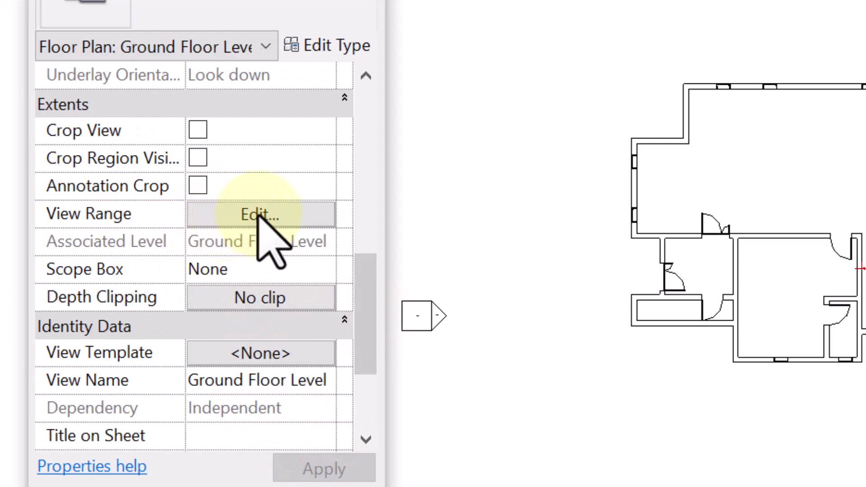
In View Range, set the cut plane offset to 1900 and confirm with OK.
{"action": "left_click", "coordinate": [260, 214]}
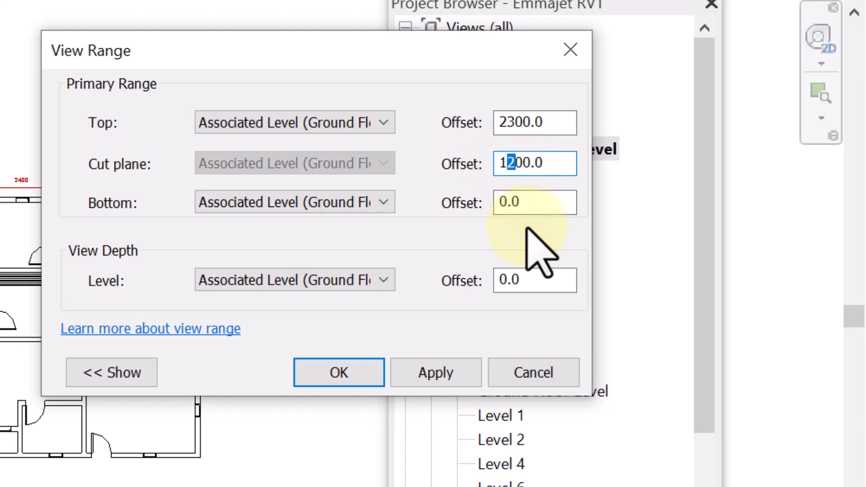
{"action": "type", "text": "1800.0"}
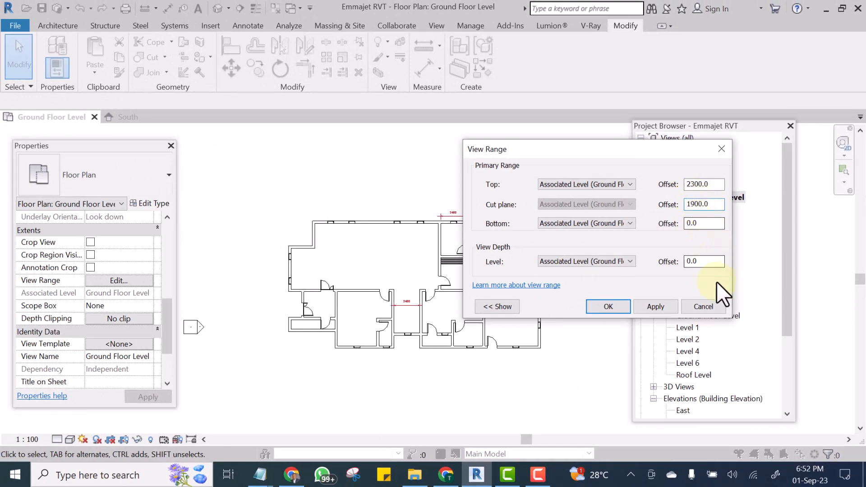
{"action": "left_click", "coordinate": [608, 307]}
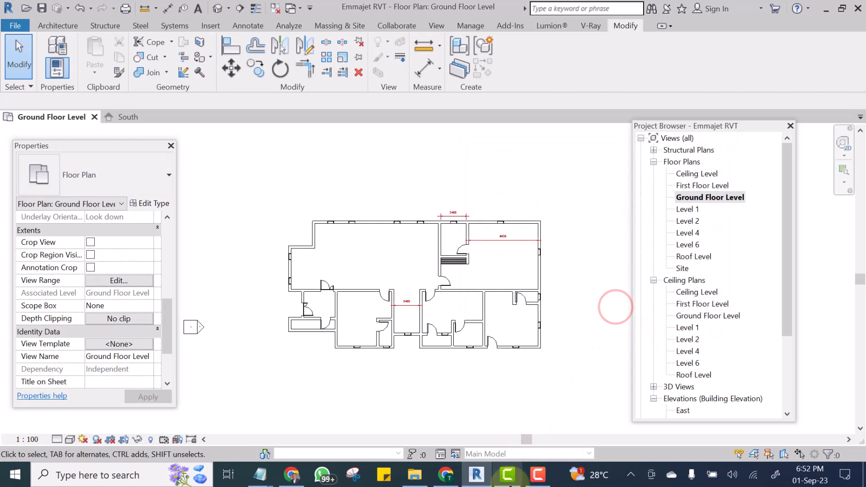
{"action": "mouse_move", "coordinate": [337, 190]}
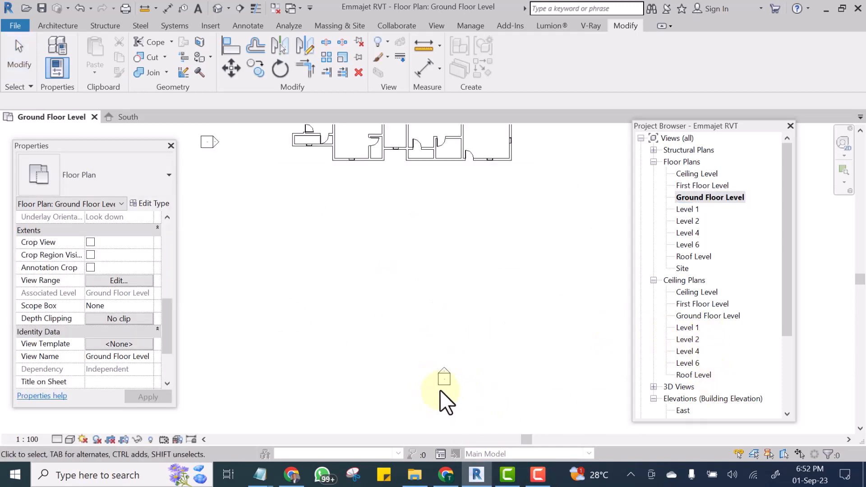
{"action": "left_click", "coordinate": [445, 378]}
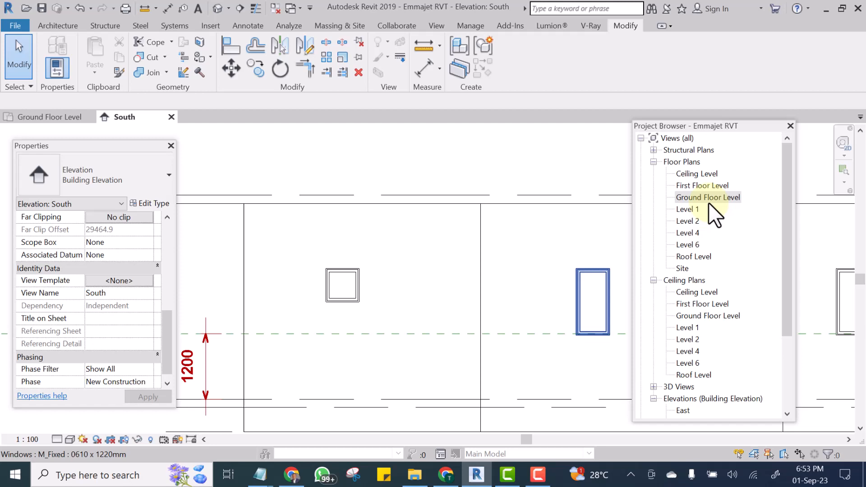
{"action": "mouse_move", "coordinate": [713, 216]}
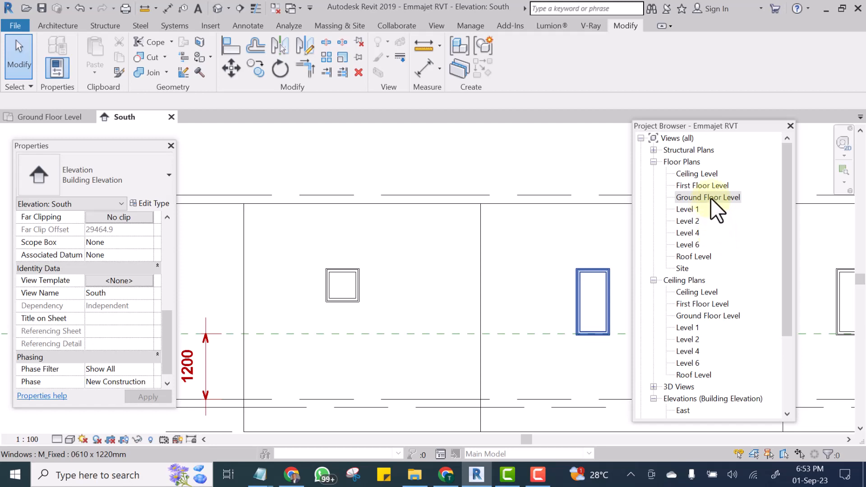
{"action": "double_click", "coordinate": [708, 197]}
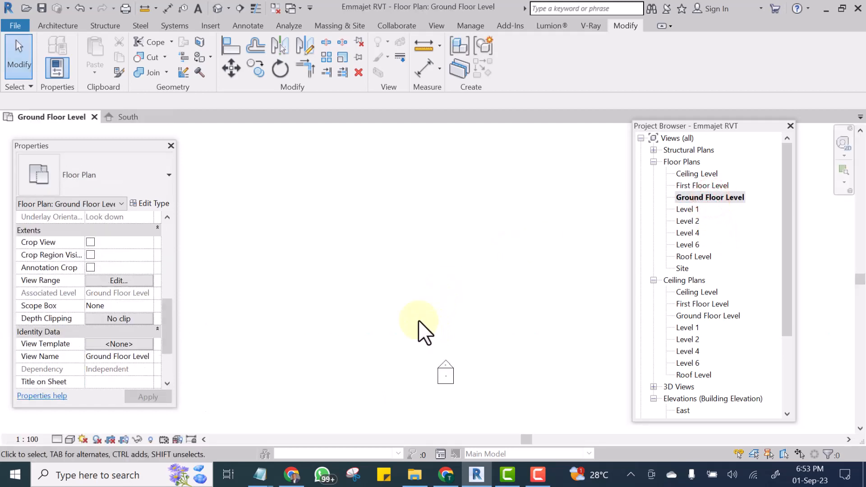